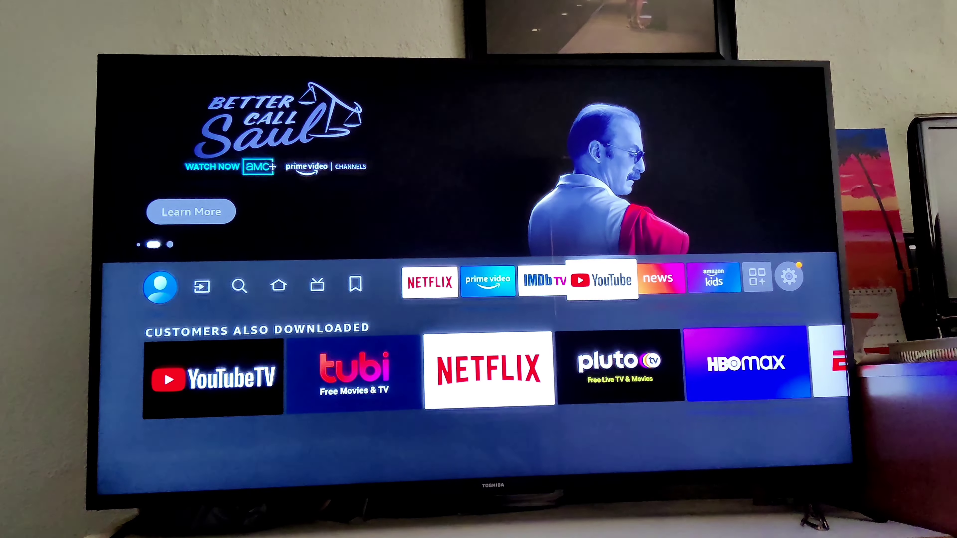
- Navigate from the home screen into Settings > Applications
click(601, 280)
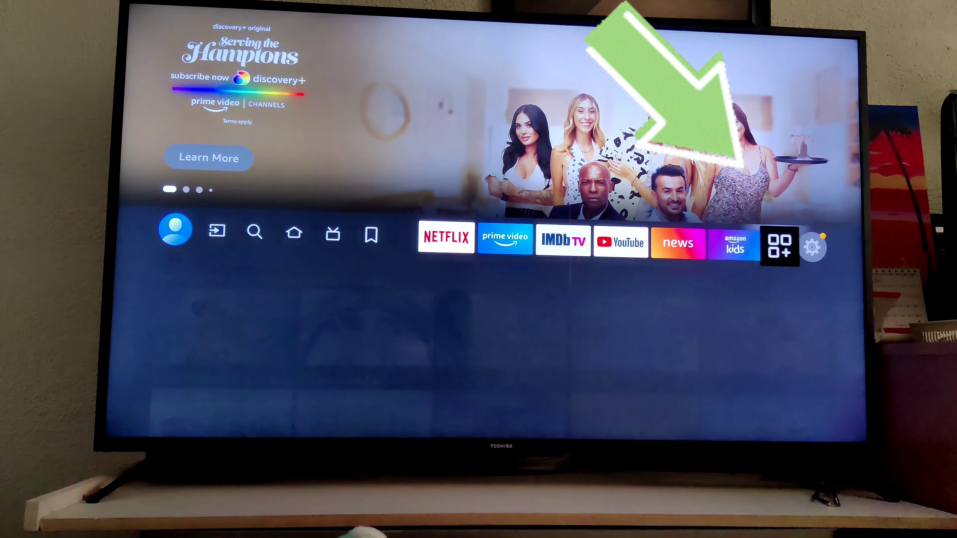
click(813, 247)
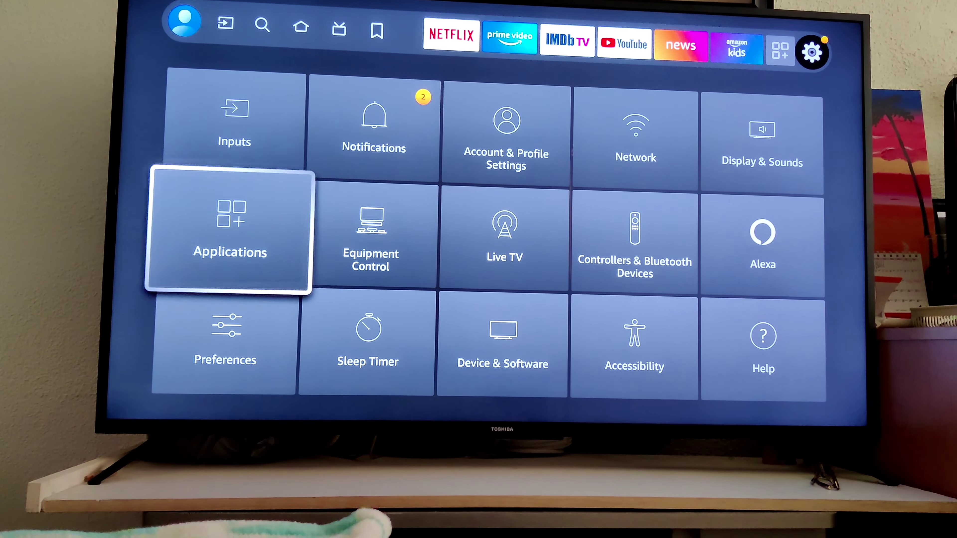
click(229, 234)
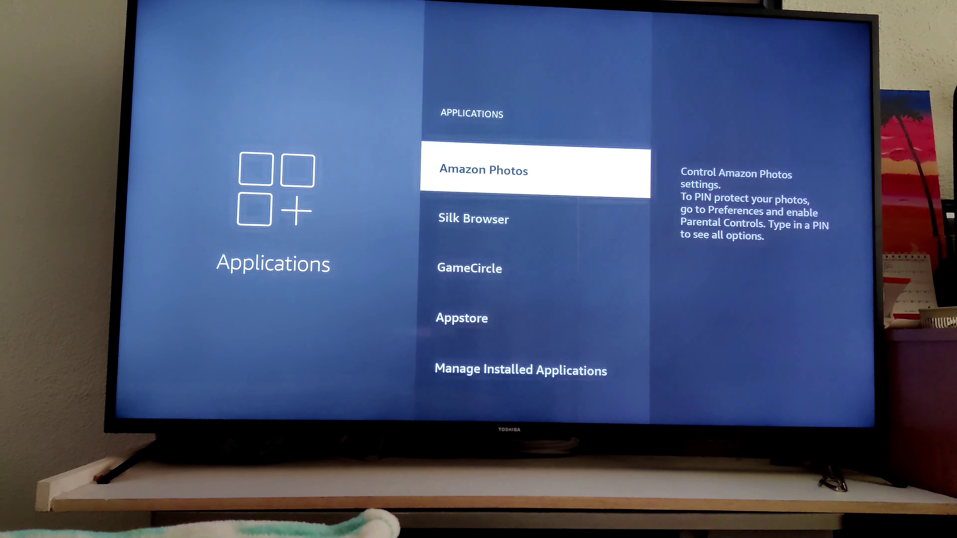
- Find YouTube in Manage Installed Applications, force-stop it and go back Home
key(down)
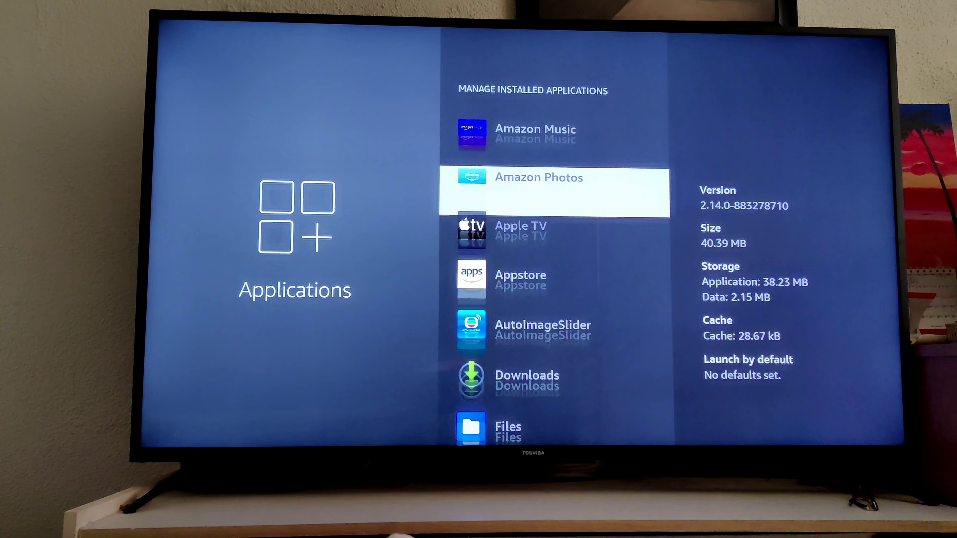
scroll(down, 3)
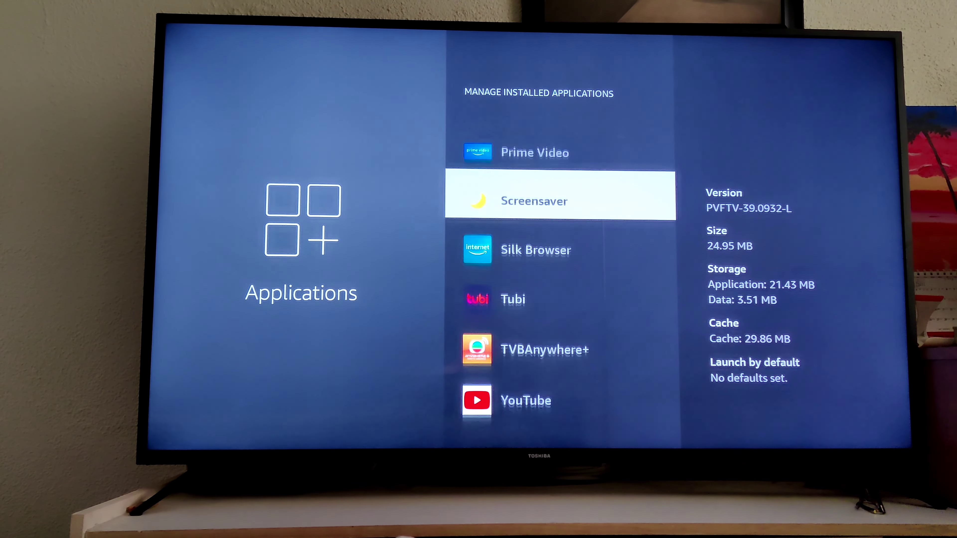
click(526, 400)
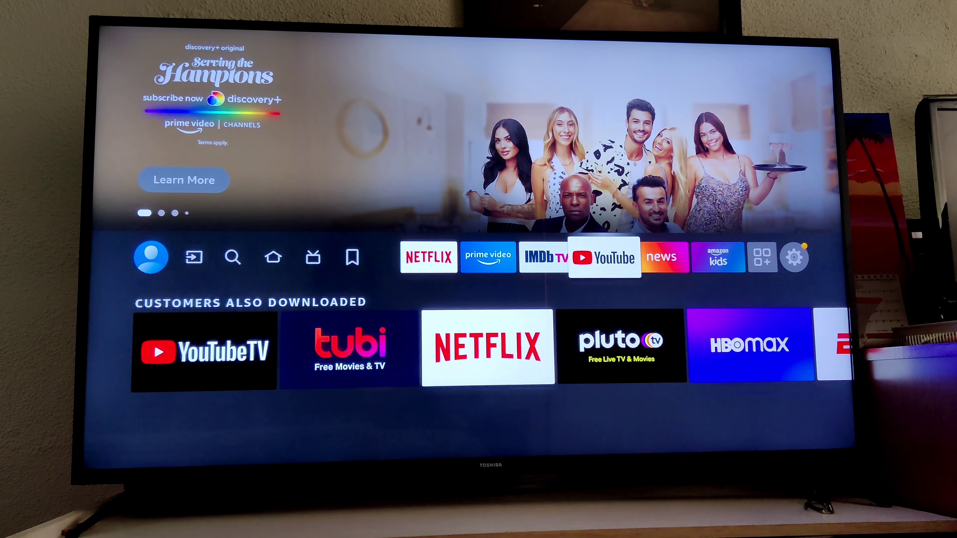
- Launch YouTube from the home app row and browse its recommended feed
click(604, 256)
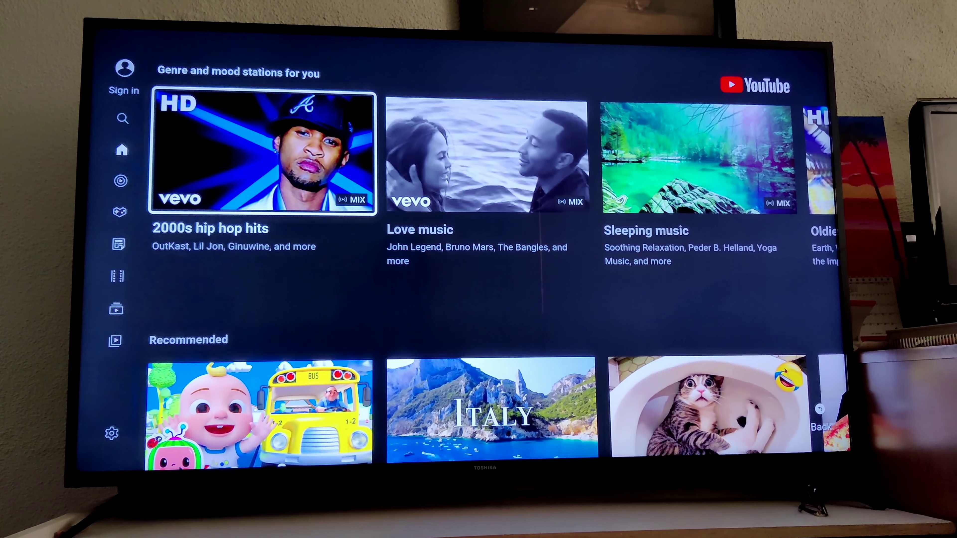
scroll(down, 3)
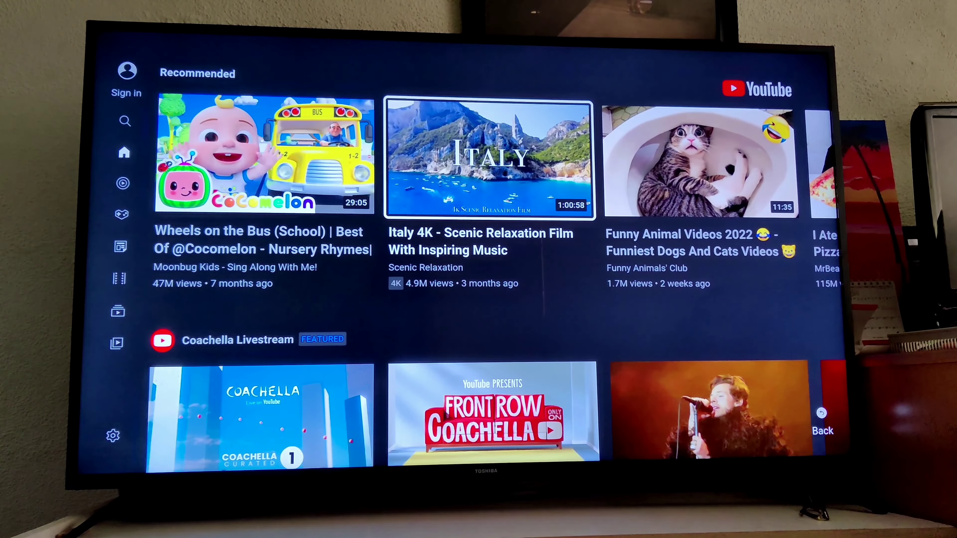